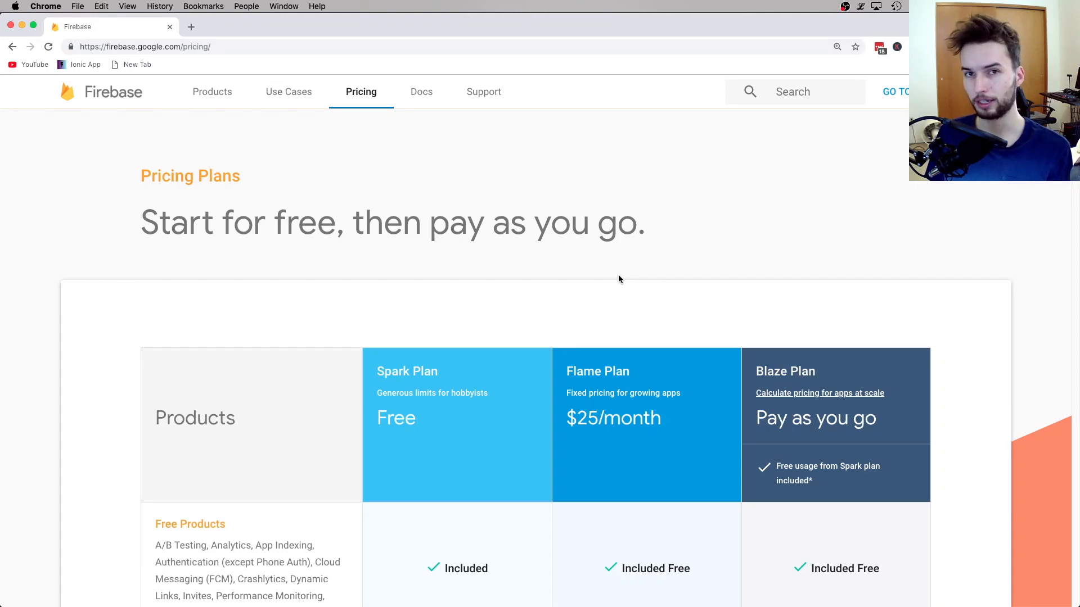
pyautogui.moveTo(908, 263)
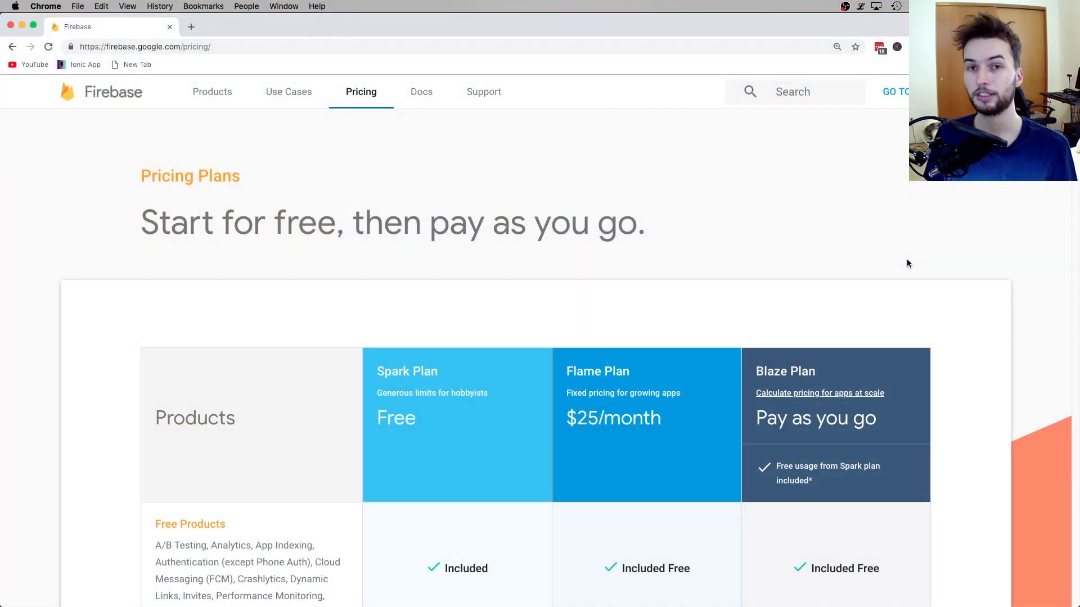
pyautogui.moveTo(818, 255)
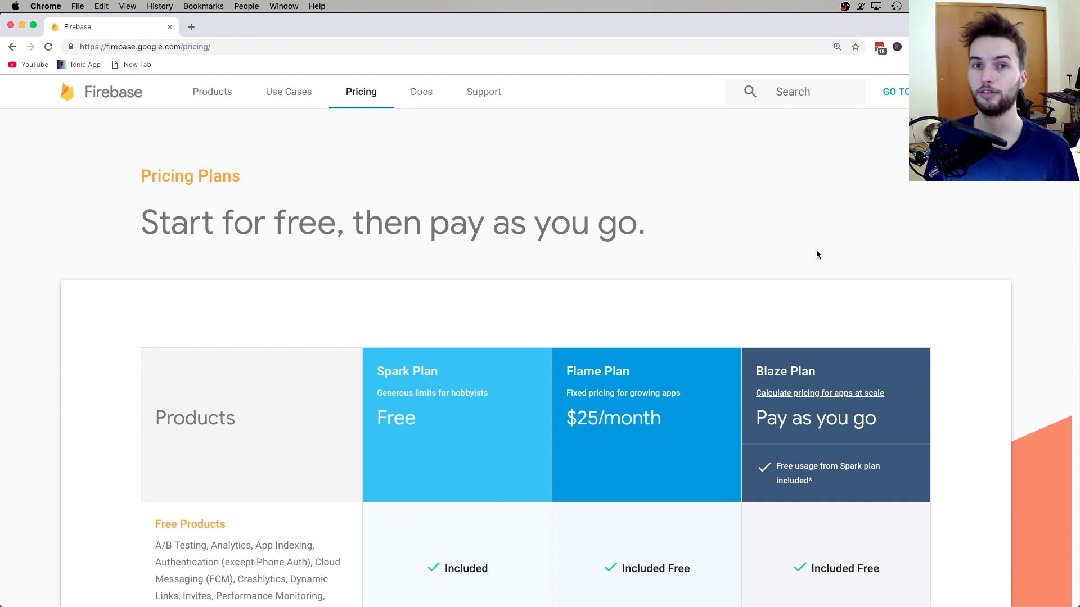
pyautogui.moveTo(859, 259)
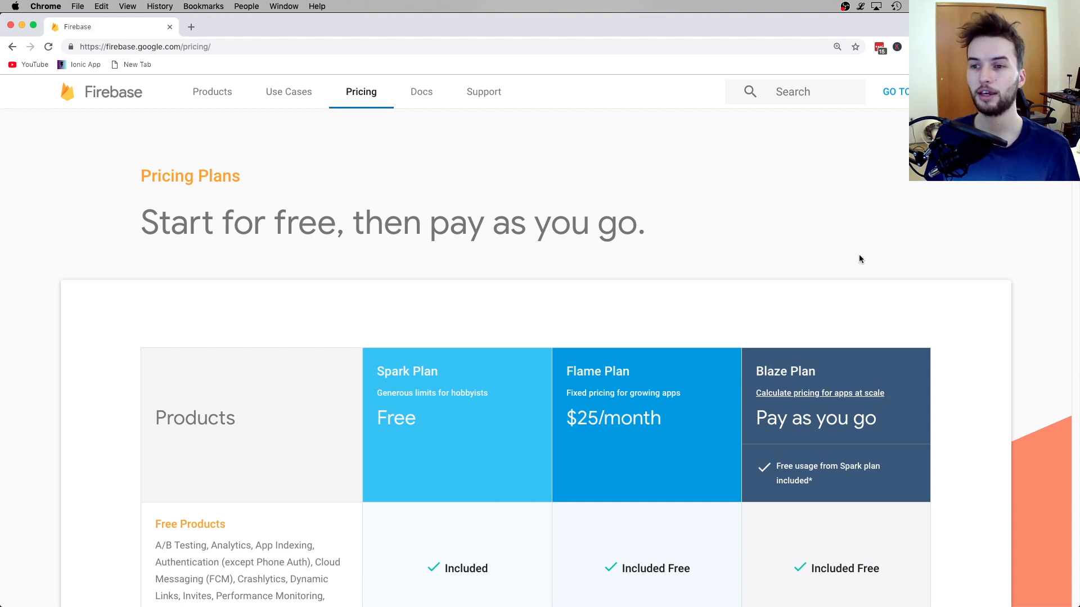
pyautogui.moveTo(798, 332)
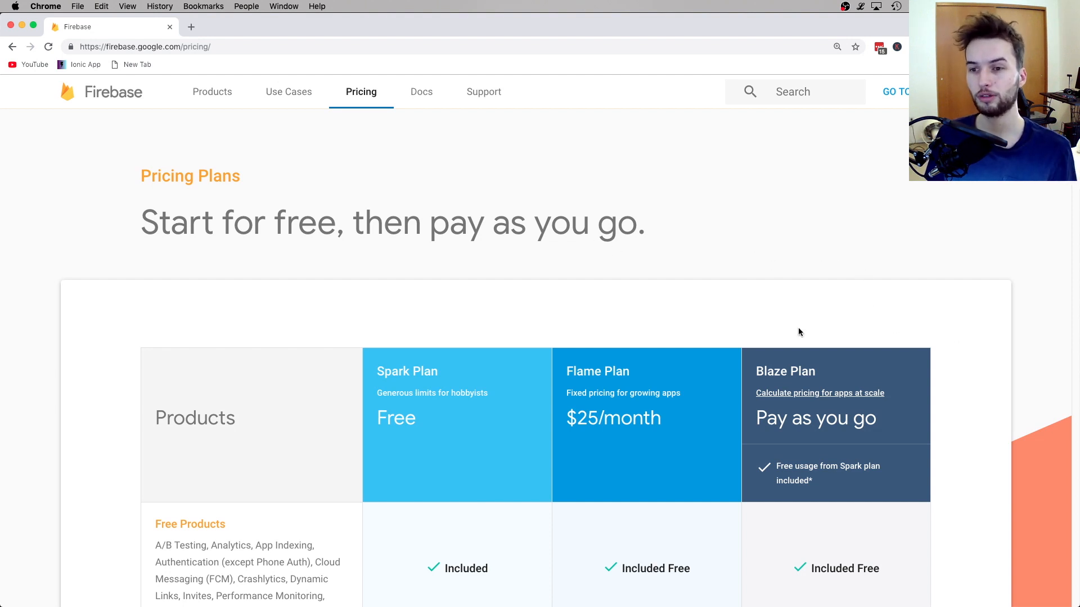
pyautogui.moveTo(821, 341)
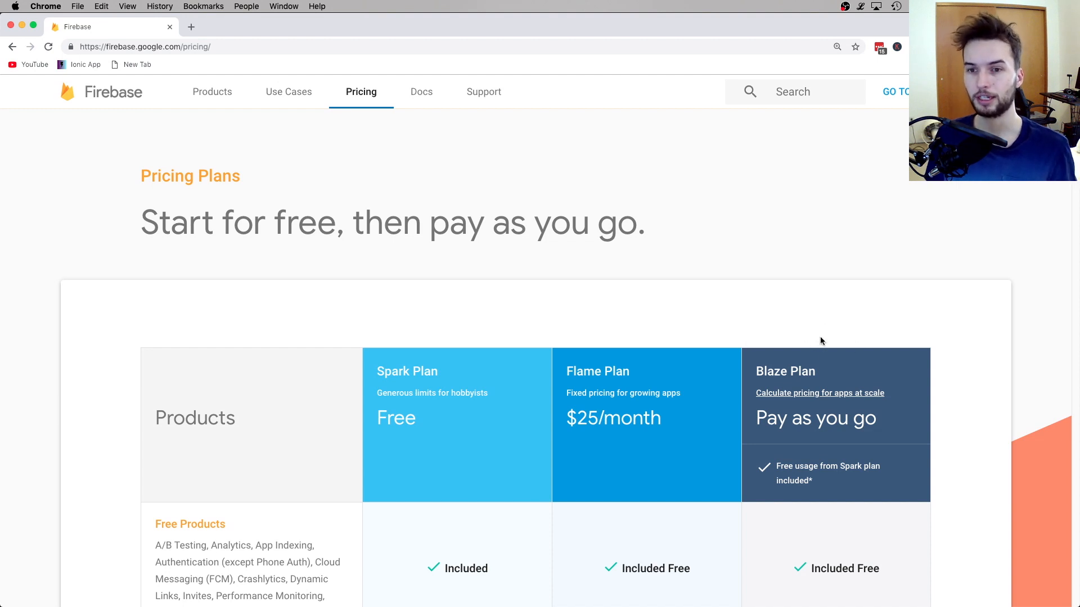
pyautogui.moveTo(970, 357)
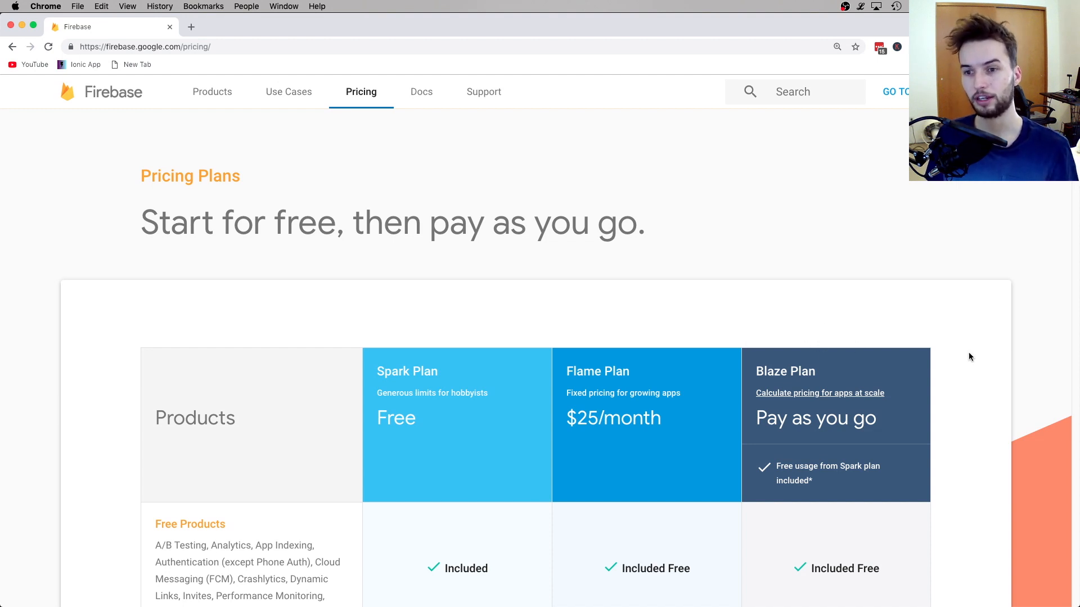
pyautogui.moveTo(338, 252)
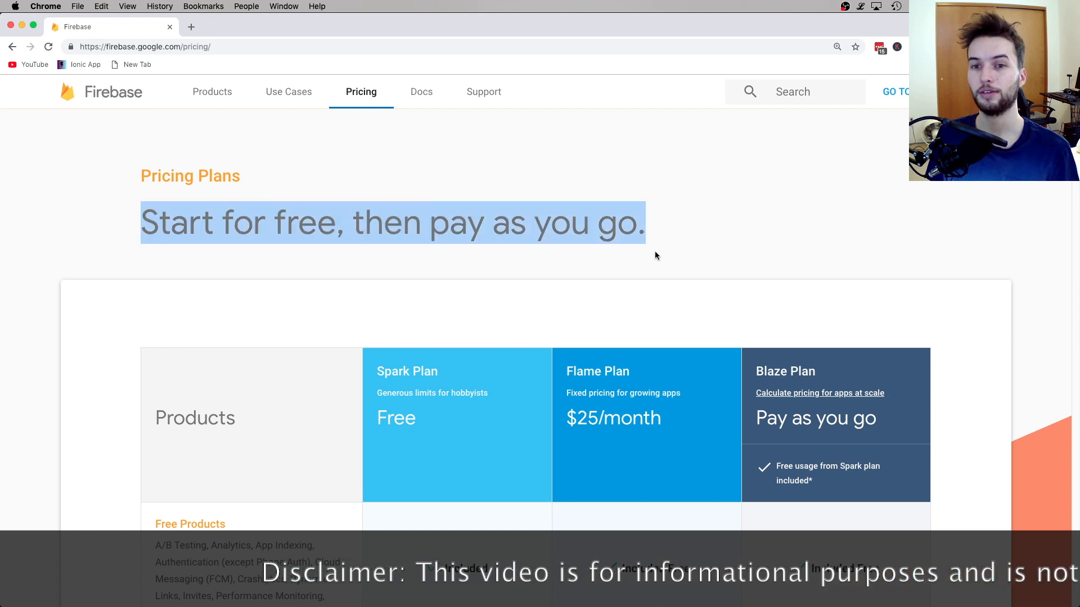
pyautogui.moveTo(729, 258)
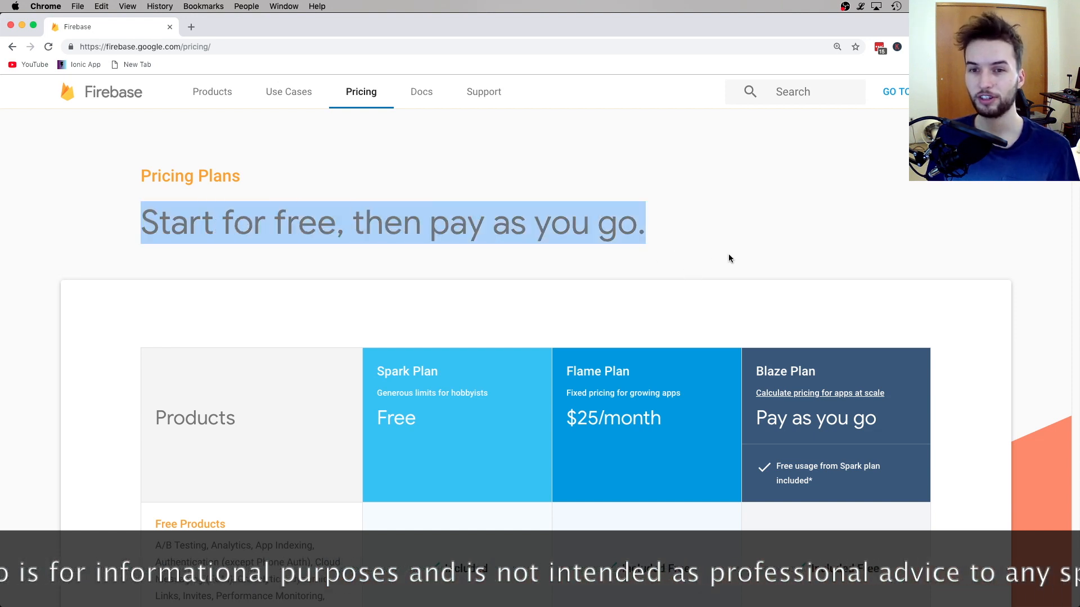